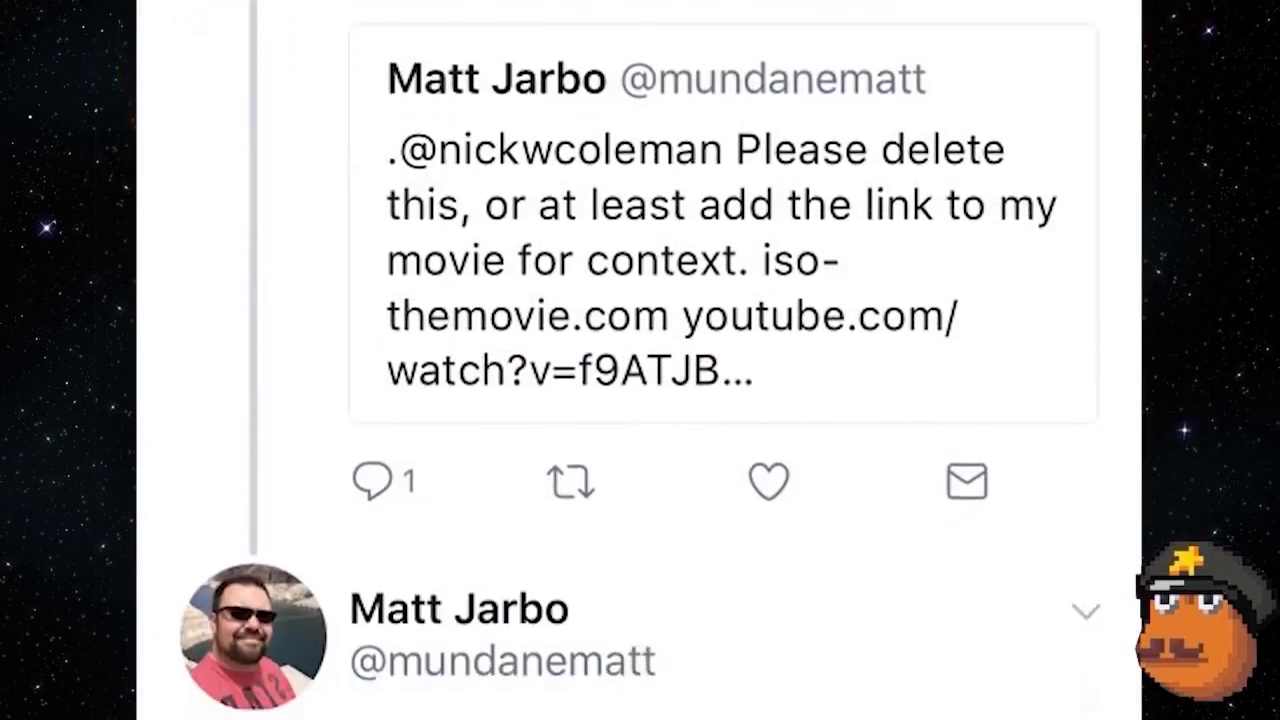
pyautogui.scroll(-3)
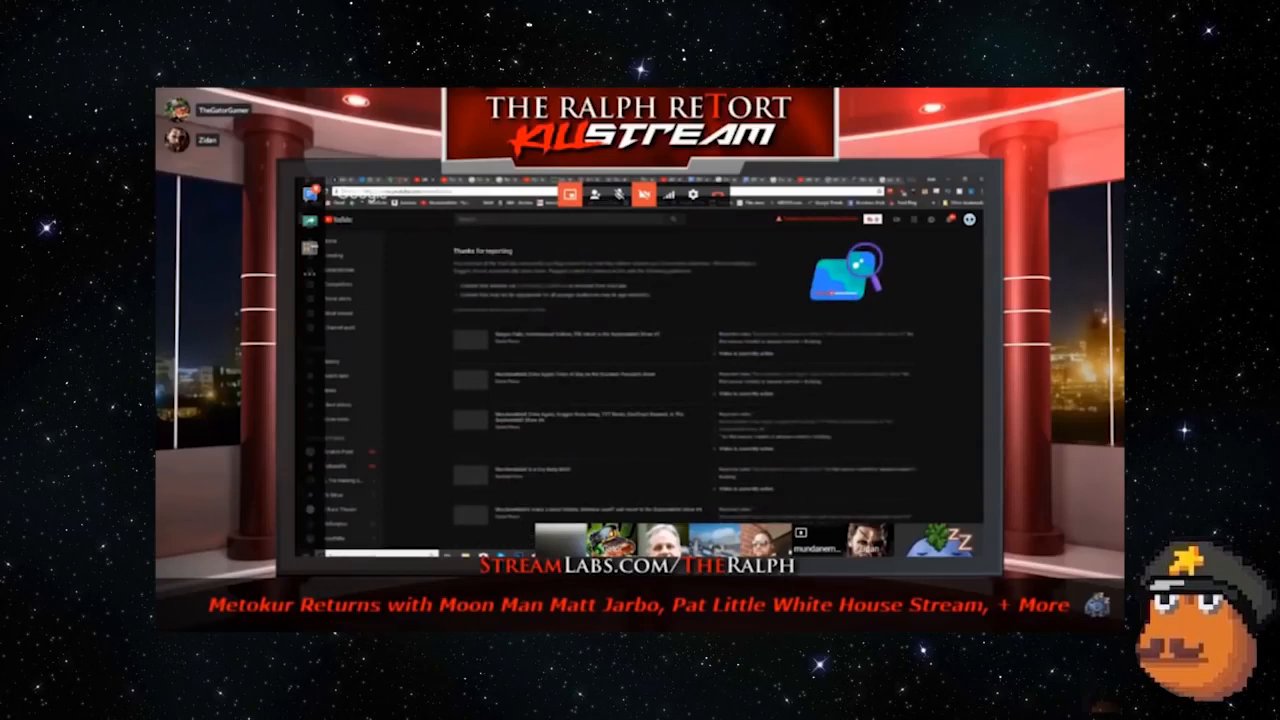
pyautogui.moveTo(863, 325)
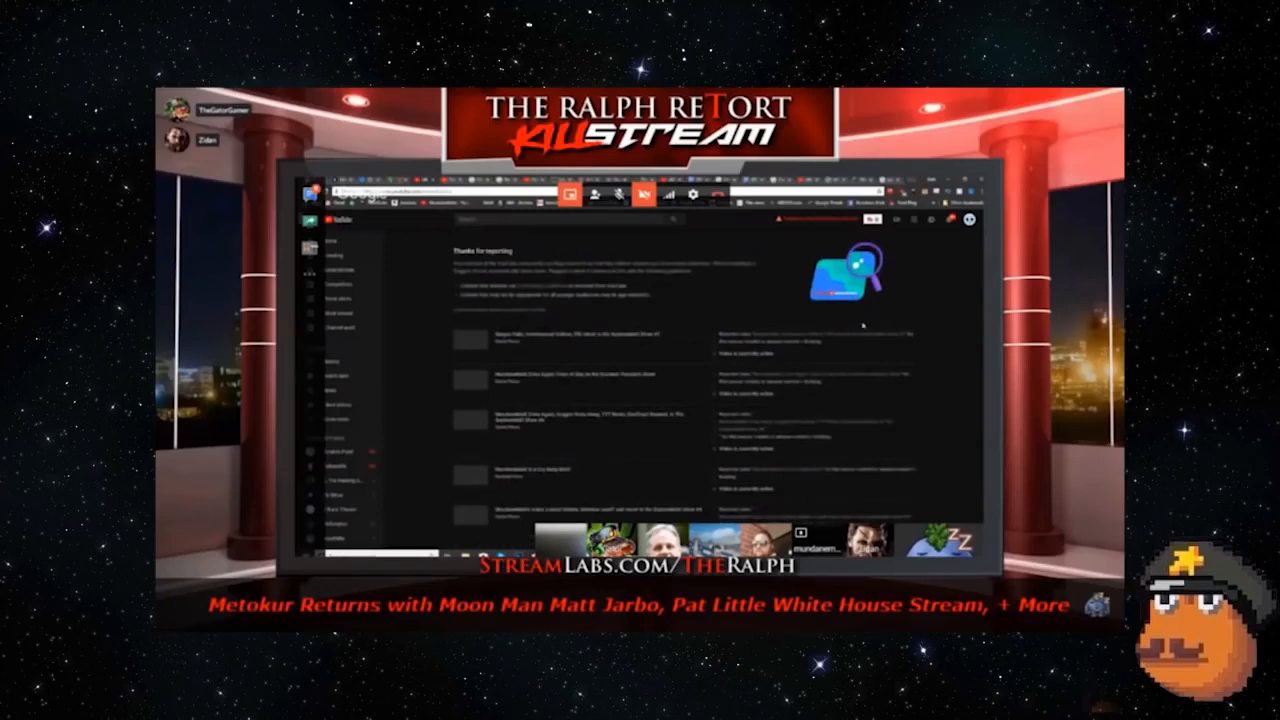